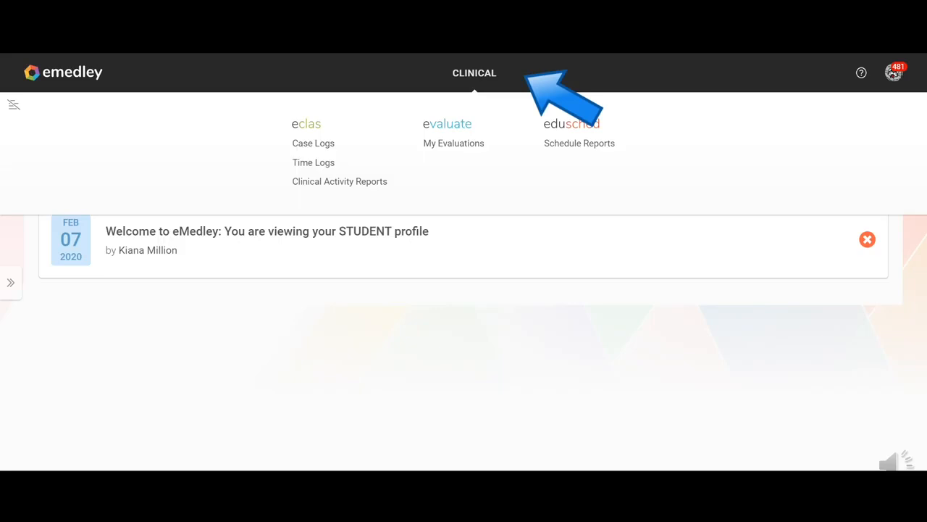
Go to Clinical > eClas > Case Logs to list the clinical case logs
{"action": "left_click", "coordinate": [313, 143]}
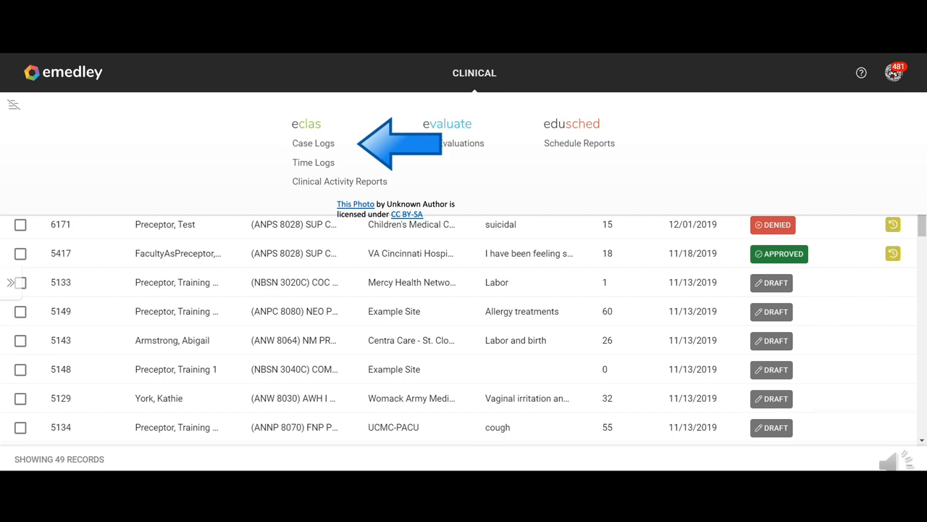
{"action": "left_click", "coordinate": [313, 143]}
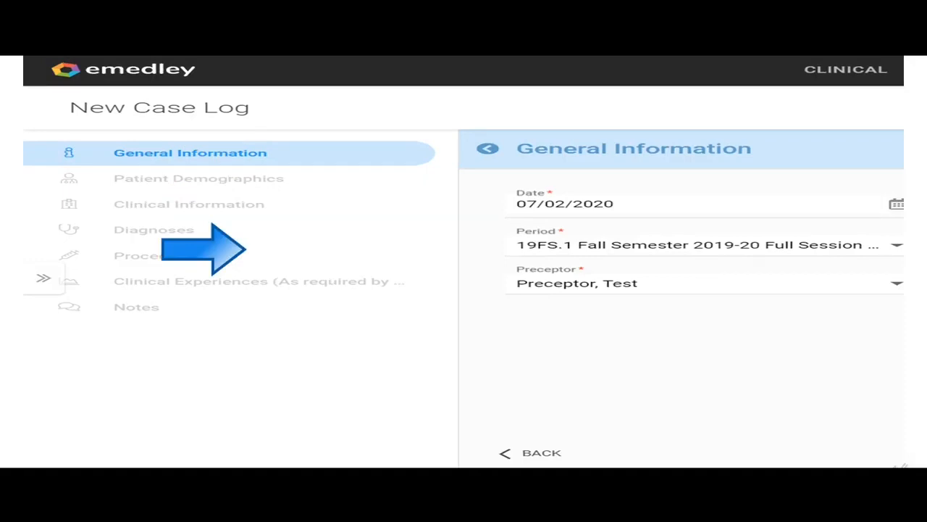
Add a new case log showing date 07/02/2020, the fall semester period and a preceptor
{"action": "left_click", "coordinate": [703, 243]}
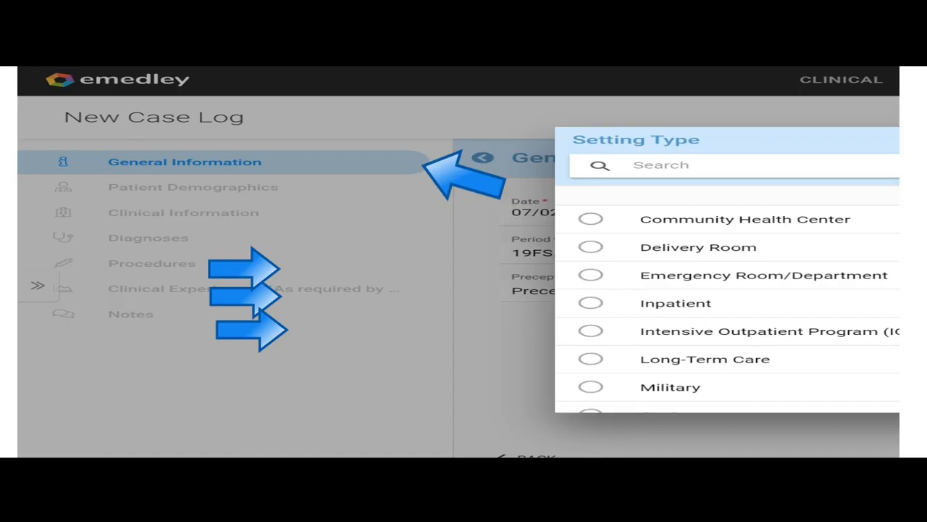
Scroll through the Setting Type choices such as Community Health Center, Delivery Room and Inpatient
{"action": "scroll", "scroll_direction": "down", "scroll_amount": 3}
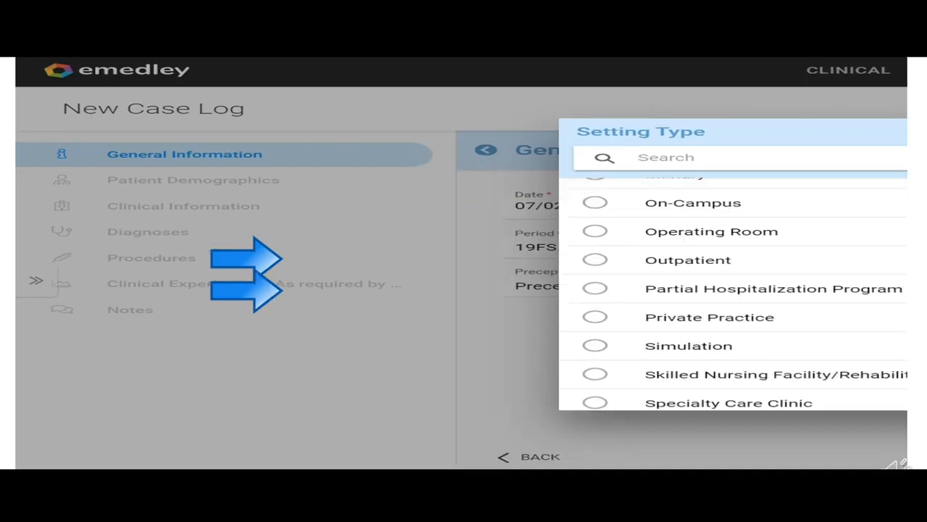
{"action": "scroll", "scroll_direction": "down", "scroll_amount": 3}
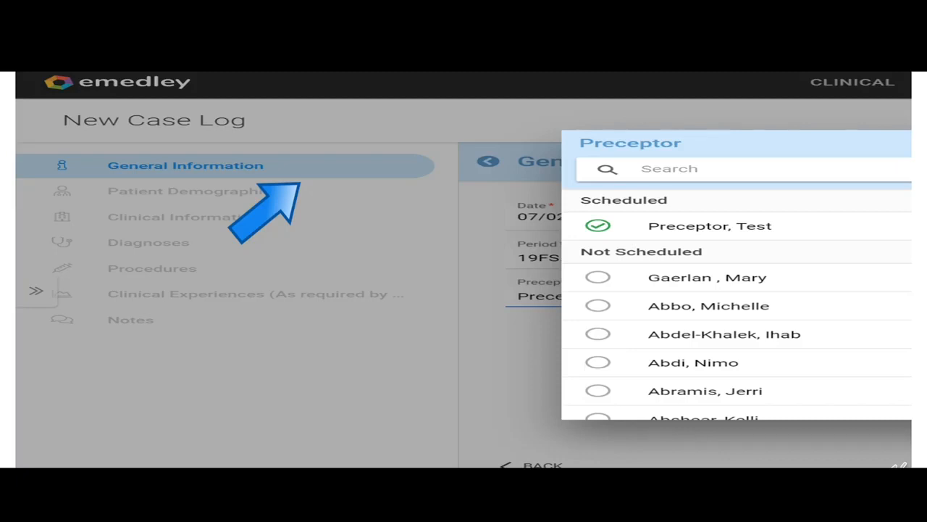
Keep the scheduled preceptor 'Preceptor, Test' as the case log's preceptor
{"action": "left_click", "coordinate": [710, 226]}
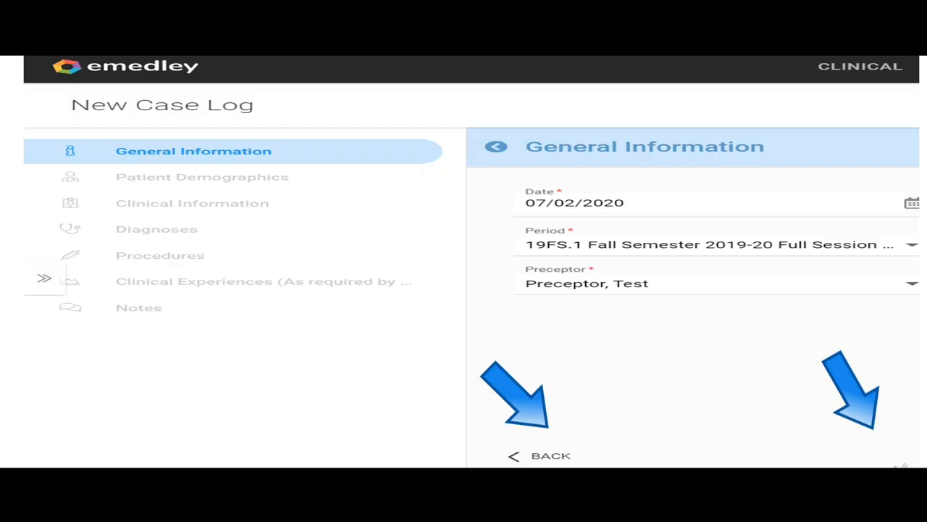
Advance from General Information to the Clinical Information section
{"action": "left_click", "coordinate": [201, 177]}
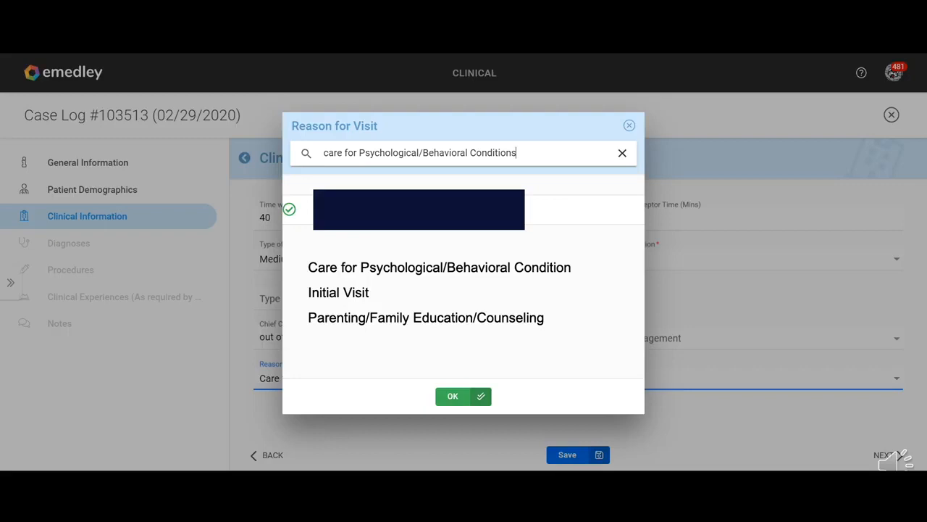
Confirm the out of control behavior reason for visit and continue to Diagnoses
{"action": "left_click", "coordinate": [453, 395]}
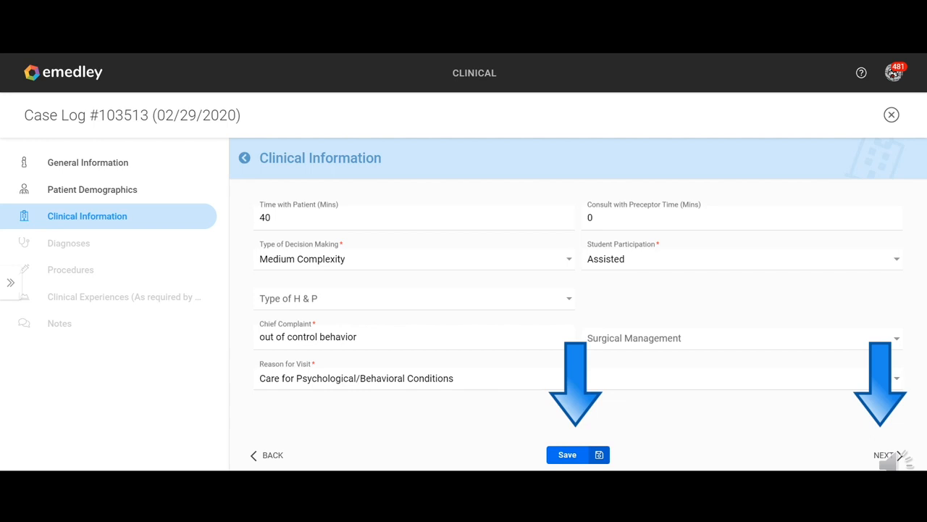
{"action": "left_click", "coordinate": [884, 455]}
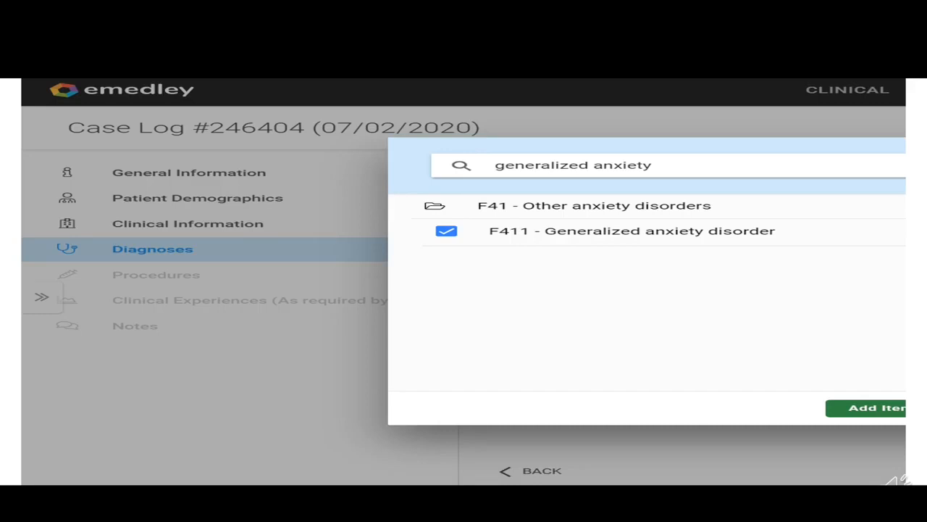
Add the checked F411 - Generalized anxiety disorder diagnosis and continue to Procedures
{"action": "left_click", "coordinate": [876, 407]}
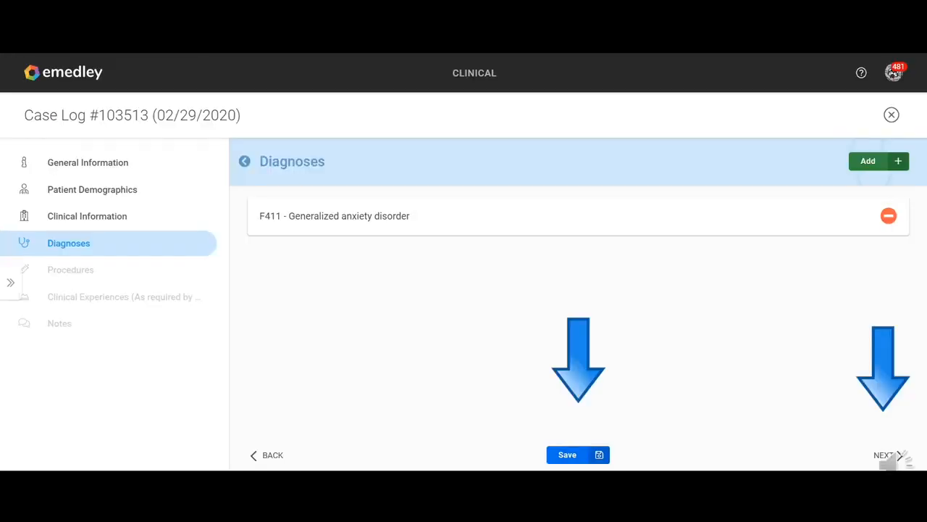
{"action": "left_click", "coordinate": [70, 269]}
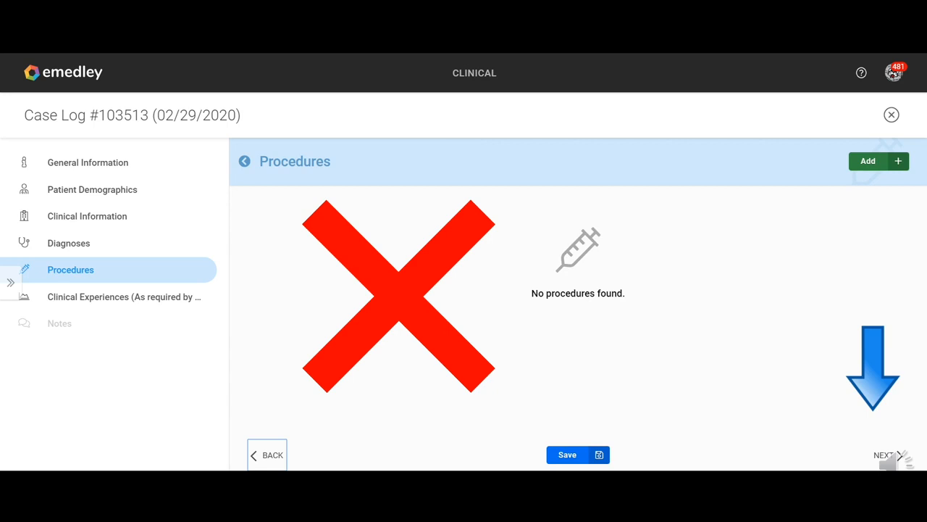
Leave Procedures empty and continue to the Notes section
{"action": "left_click", "coordinate": [124, 296]}
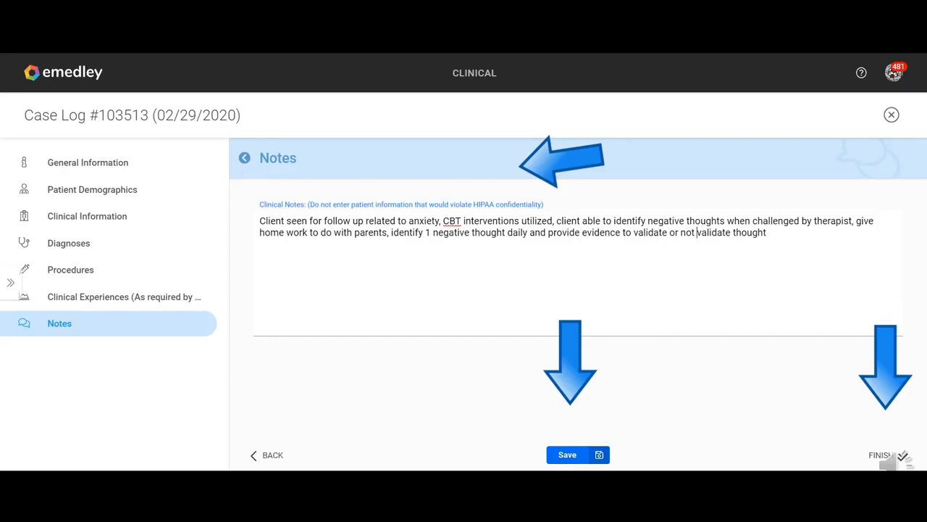
Finish the case log and confirm Yes to submit it for approval
{"action": "left_click", "coordinate": [886, 455]}
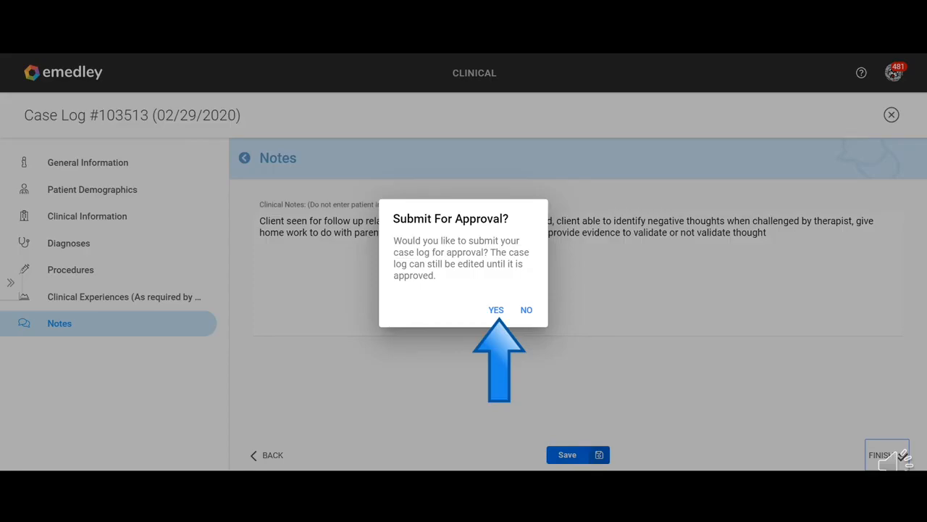
{"action": "left_click", "coordinate": [496, 310]}
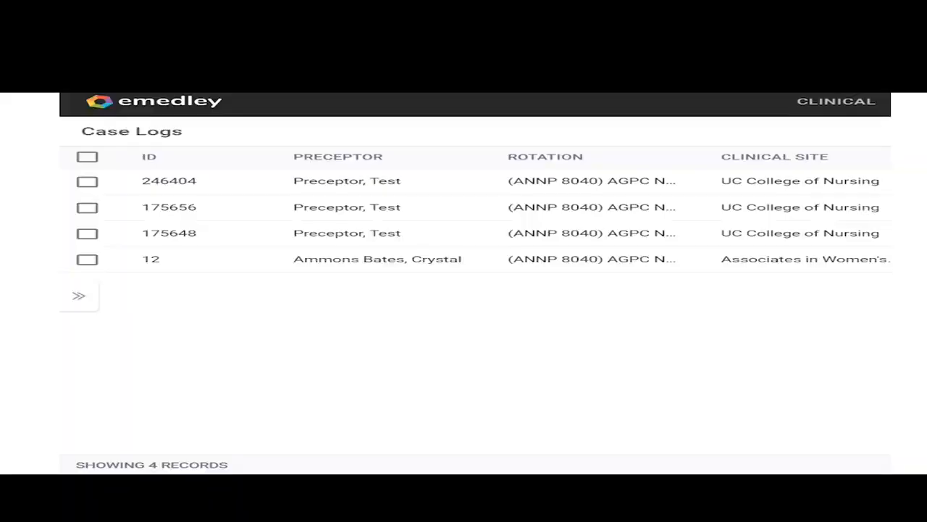